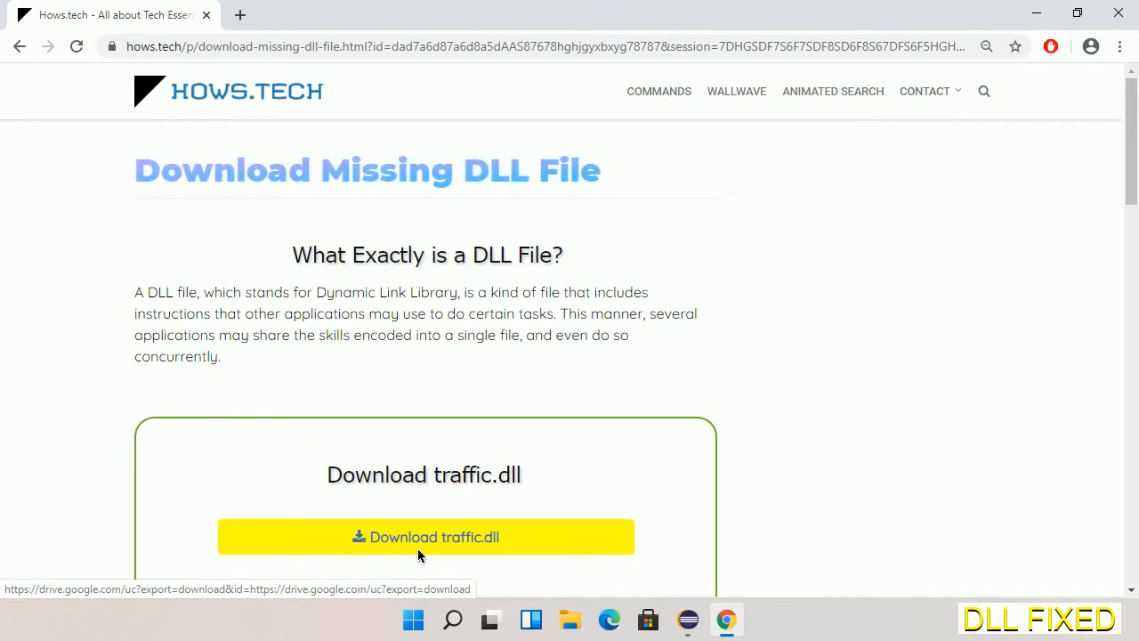
- Download traffic.dll to Downloads and reveal the saved file in its folder
click(240, 14)
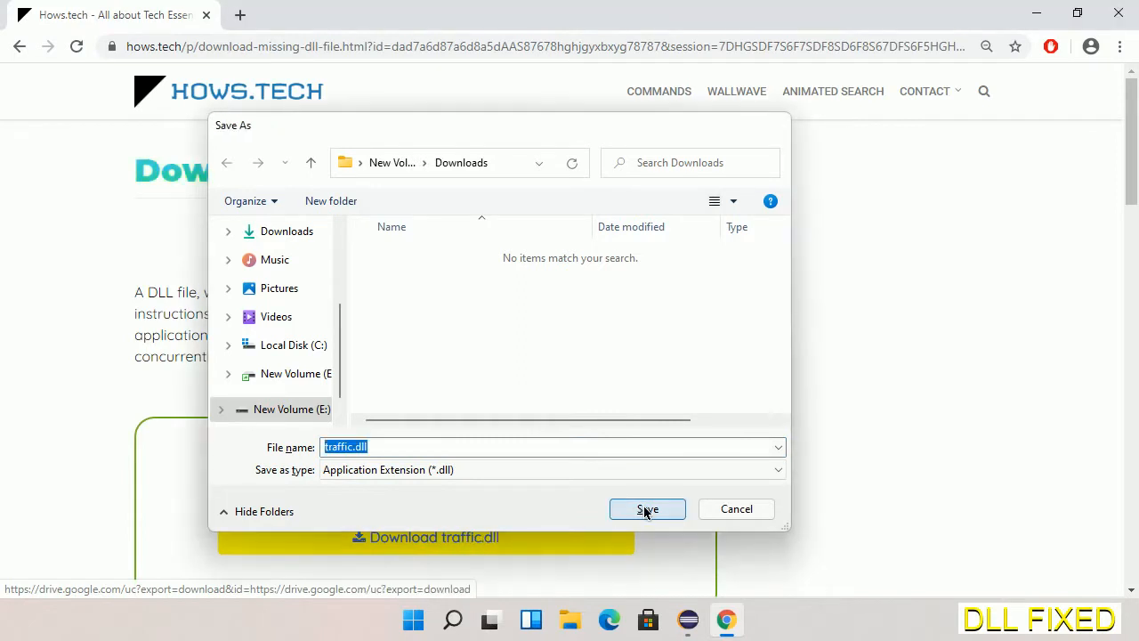
click(647, 508)
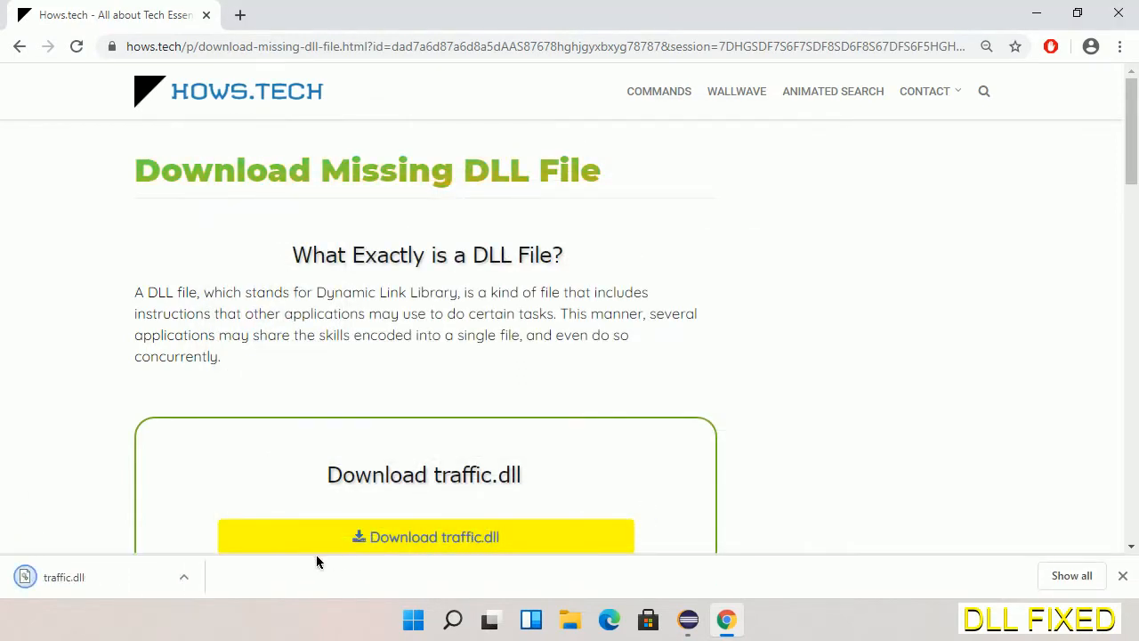
click(184, 577)
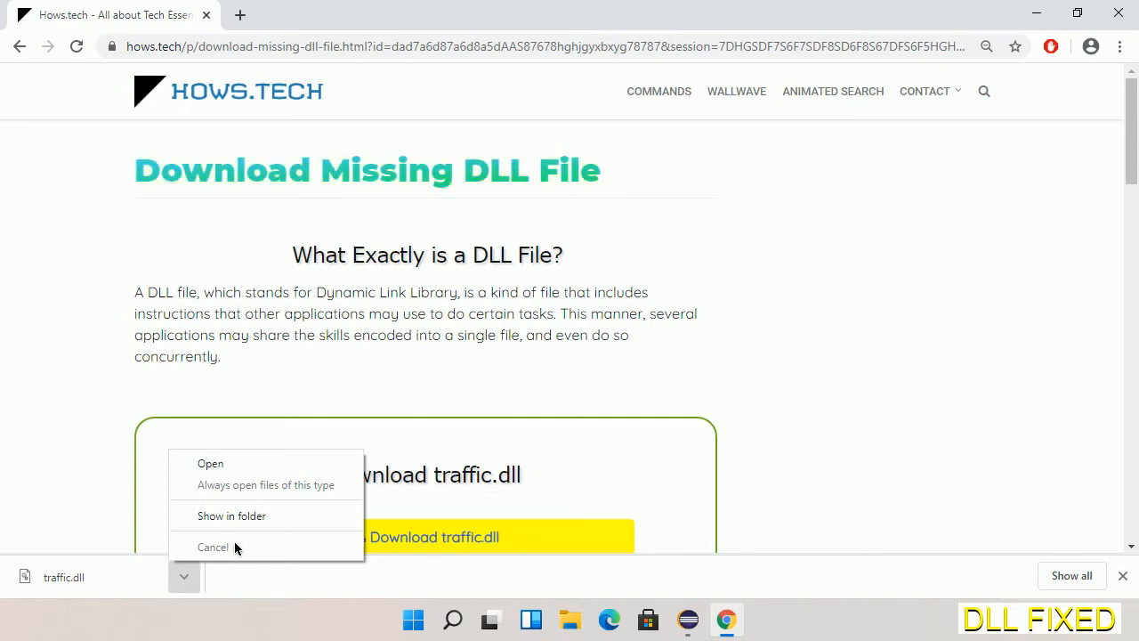
click(213, 547)
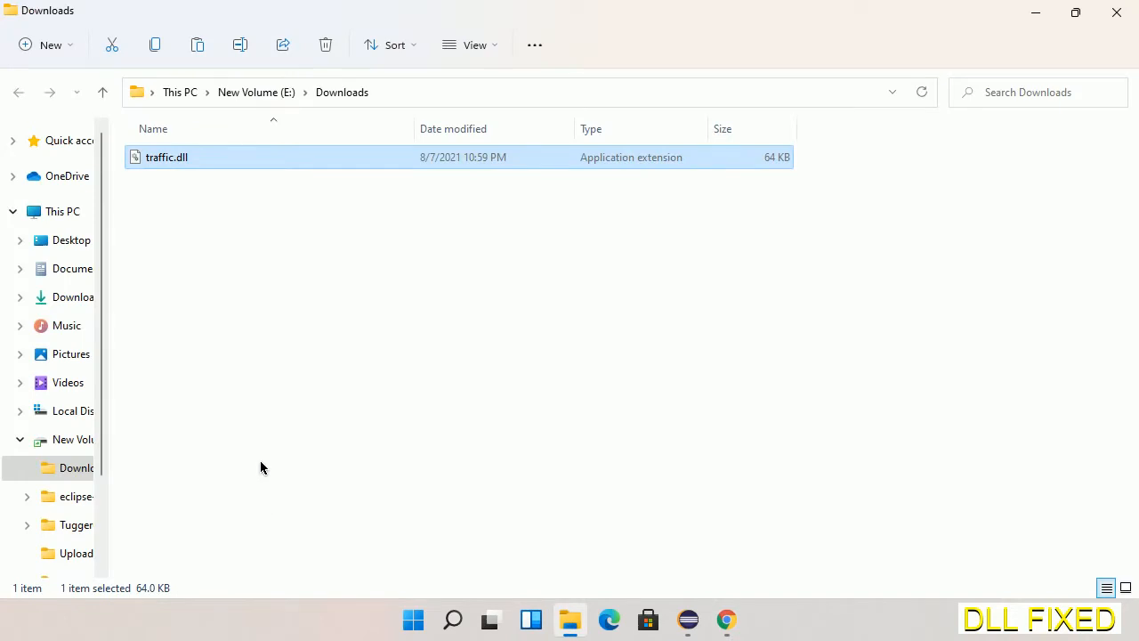
mouse_move(166, 158)
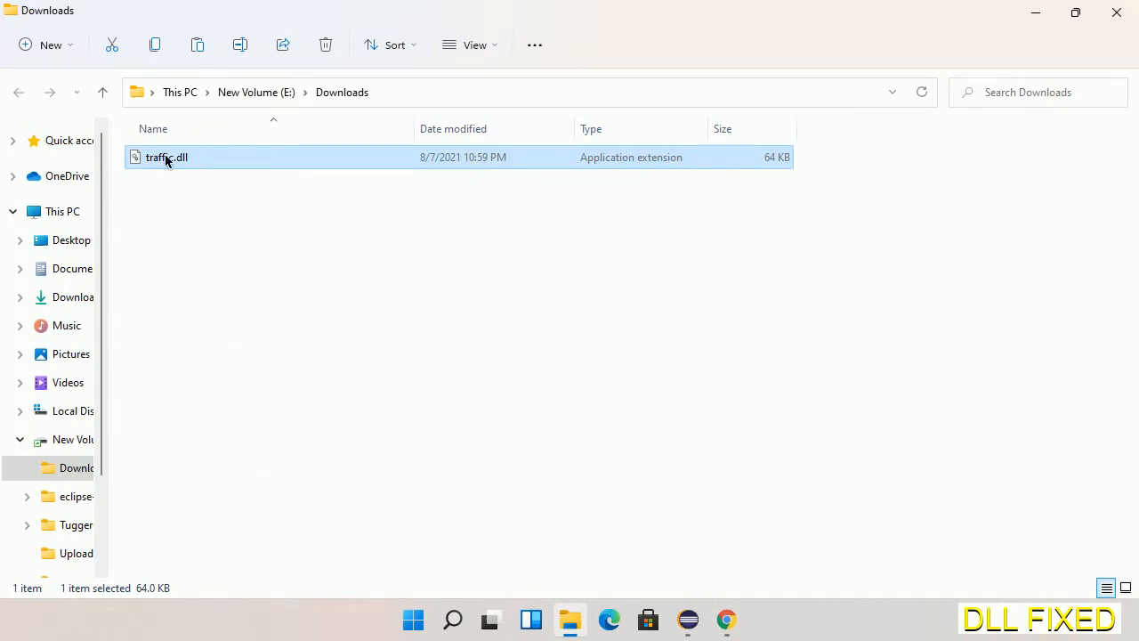
- Copy traffic.dll from the Downloads folder via its context menu
right_click(166, 158)
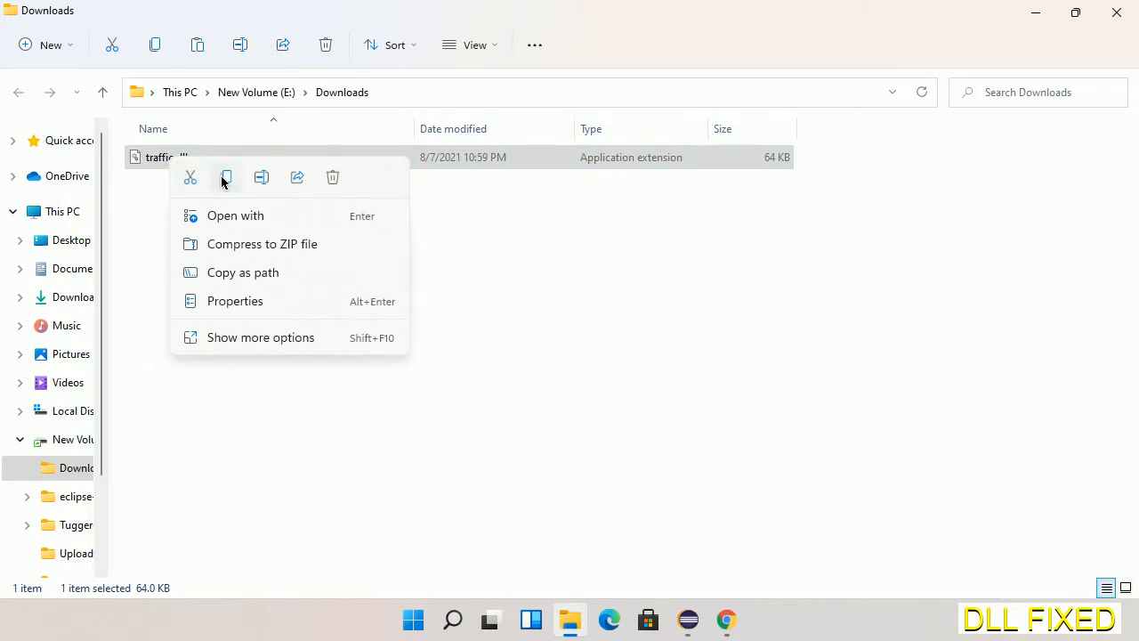
click(226, 177)
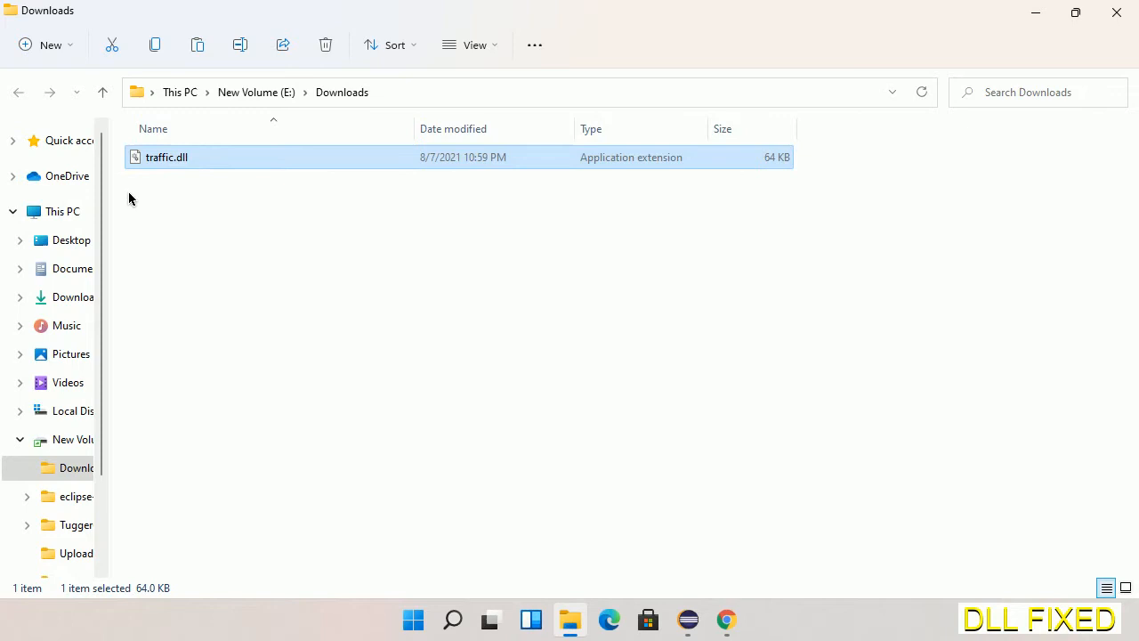
mouse_move(62, 211)
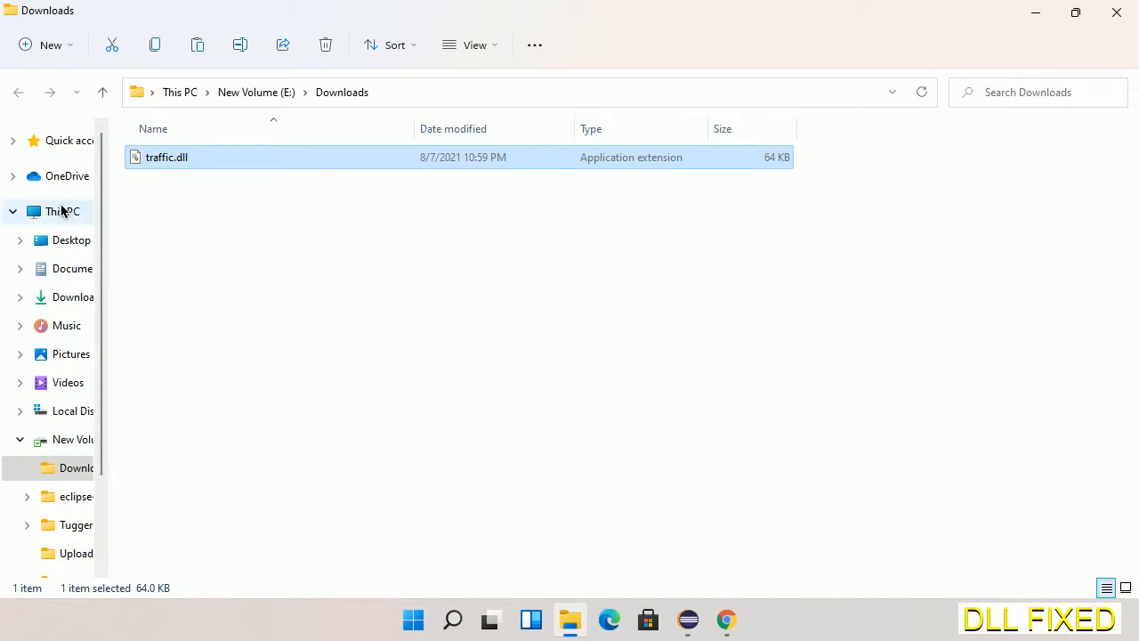
- Navigate to C:\Windows\System32 and paste traffic.dll, granting administrator permission
click(62, 211)
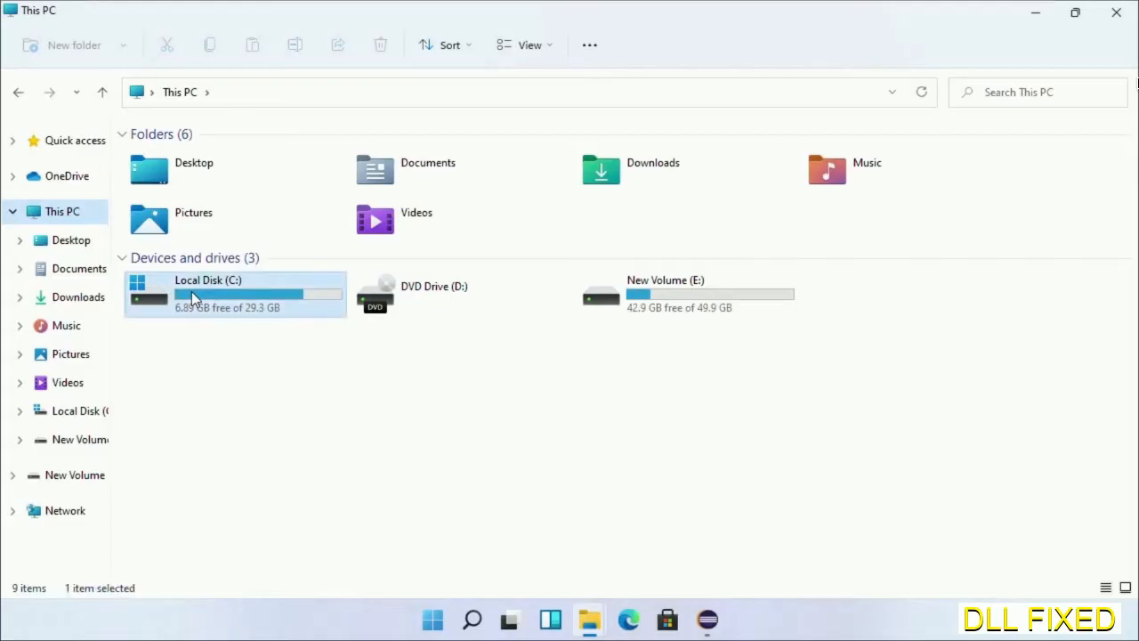
double_click(207, 294)
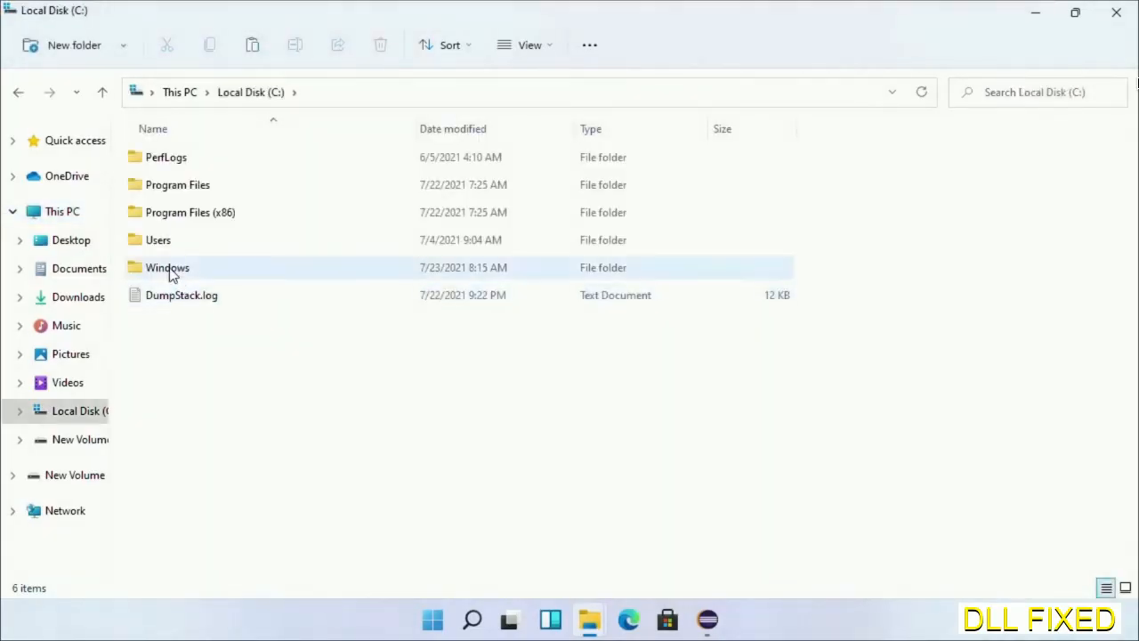
double_click(168, 267)
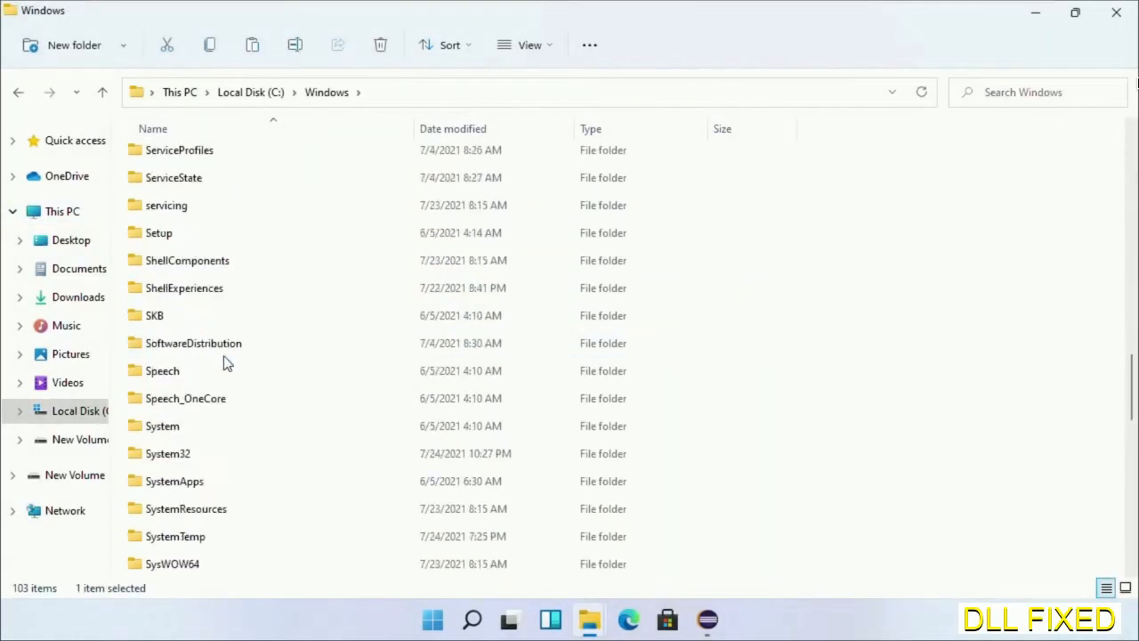
scroll(down, 3)
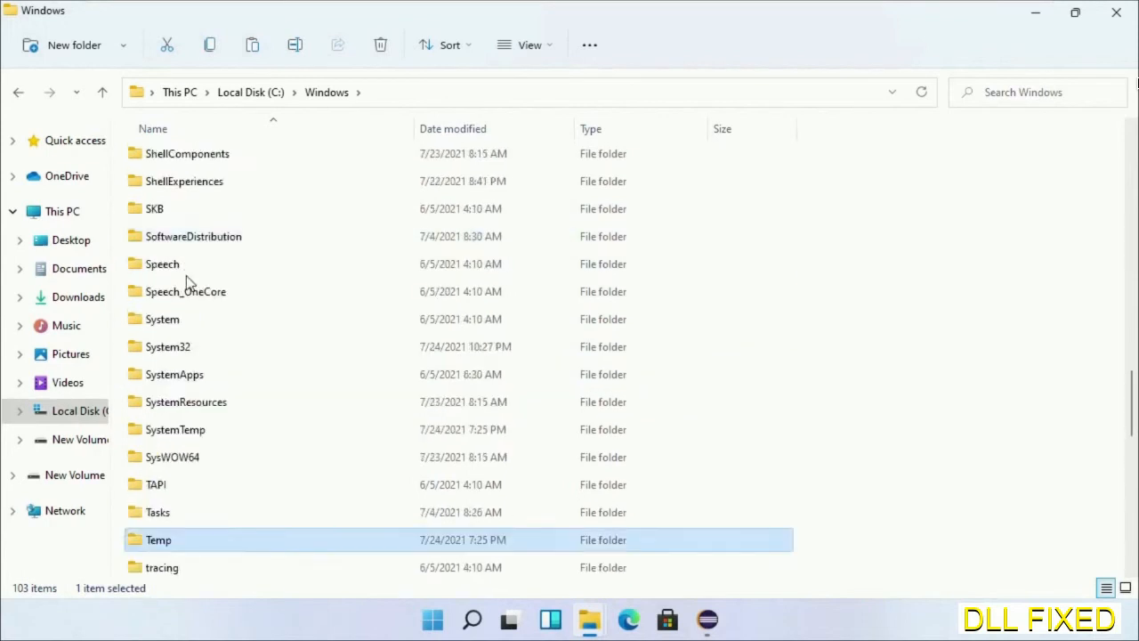
double_click(168, 346)
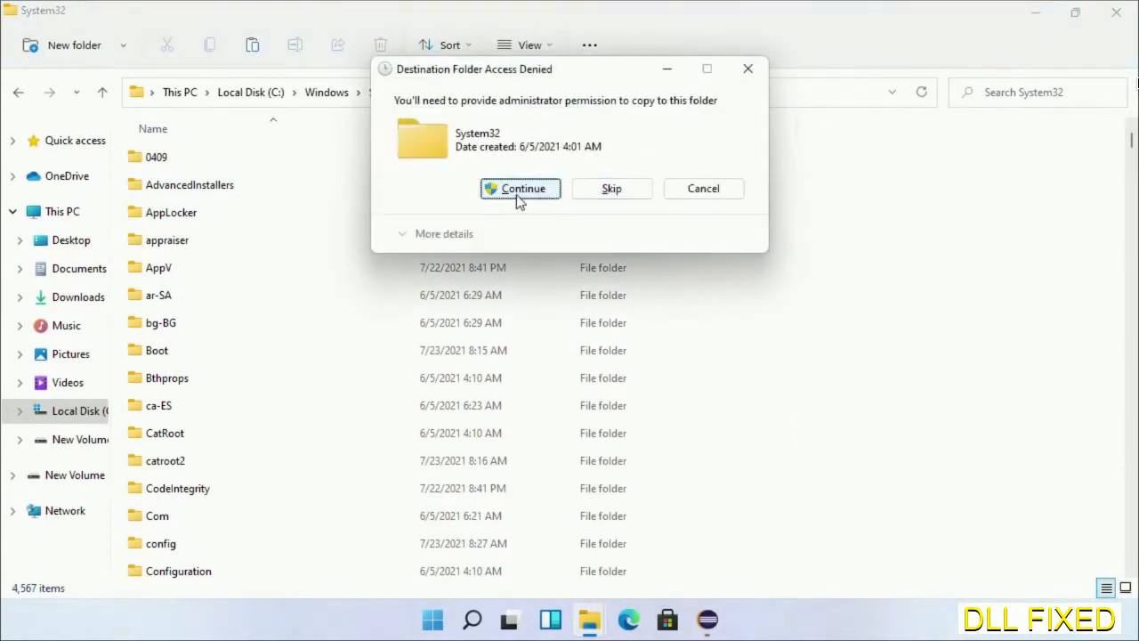
click(520, 187)
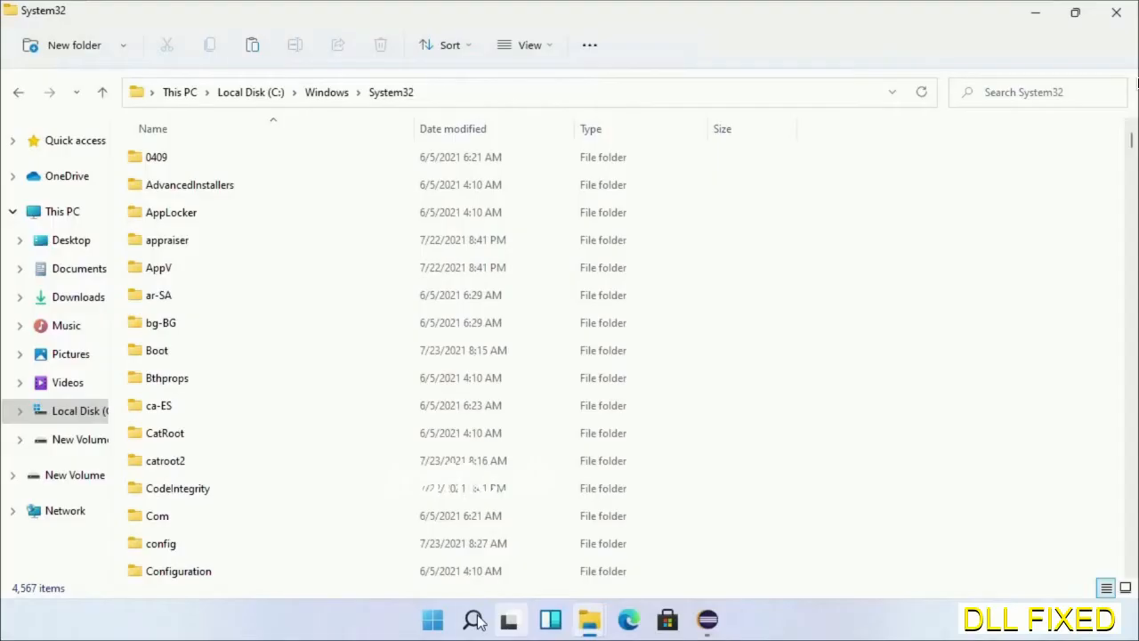
- Run Task Manager as administrator and start a new task, browsing for a program file
click(472, 620)
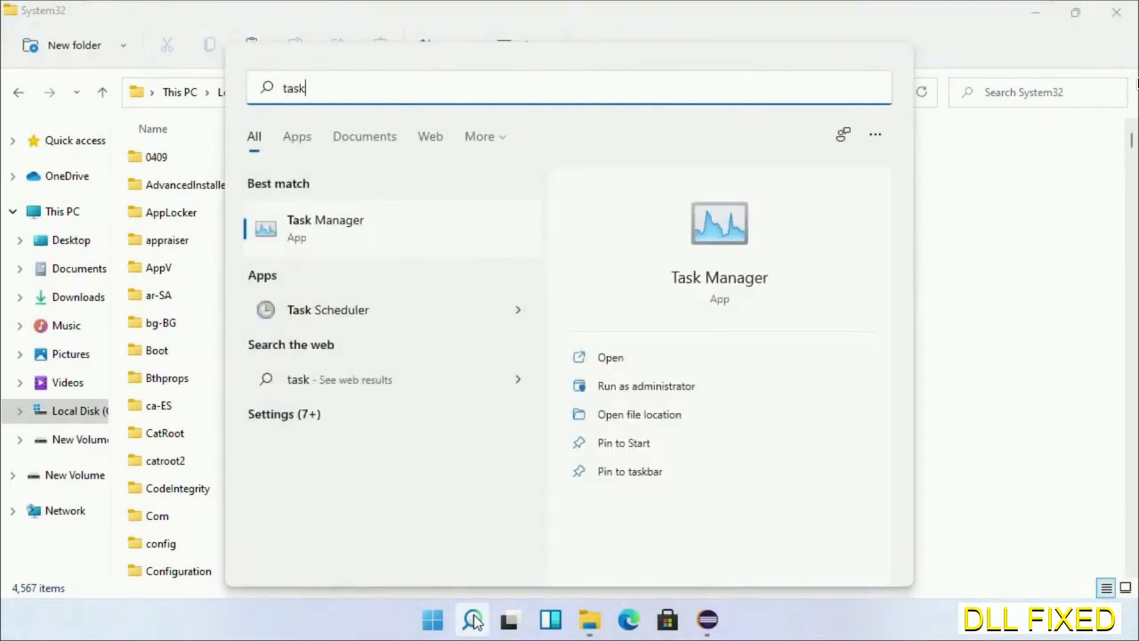
right_click(325, 227)
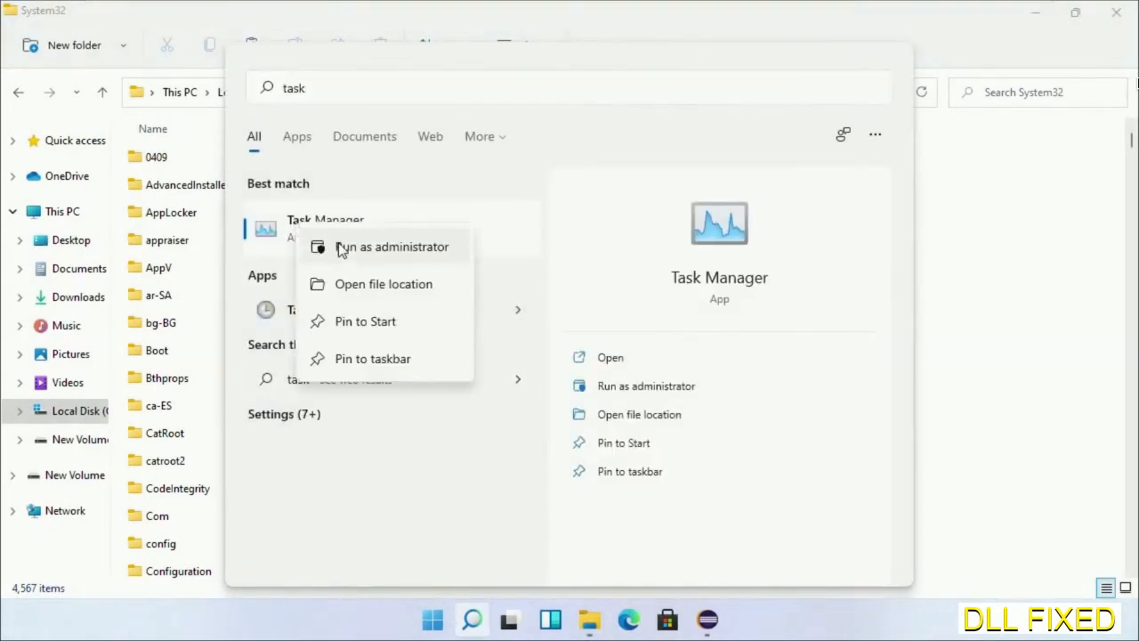
click(392, 246)
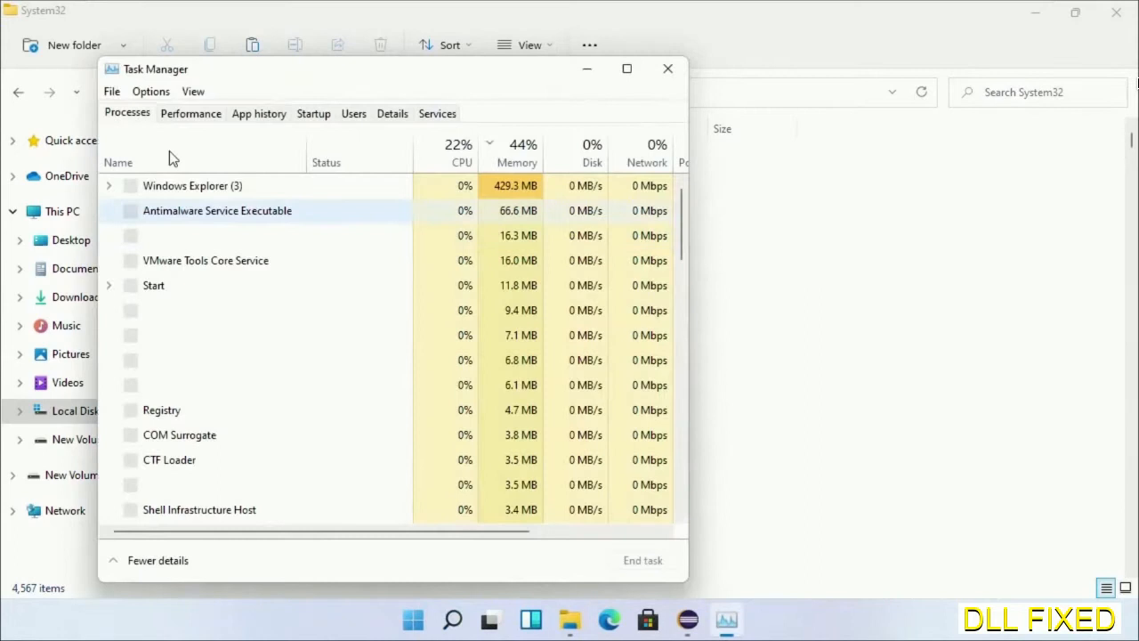
click(112, 91)
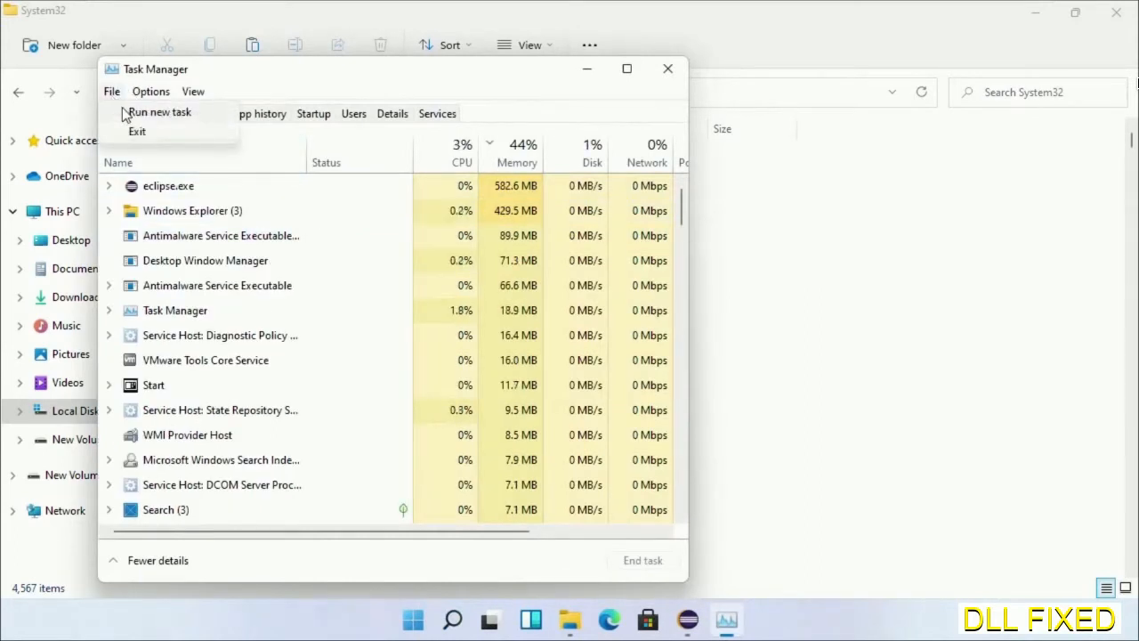
click(160, 111)
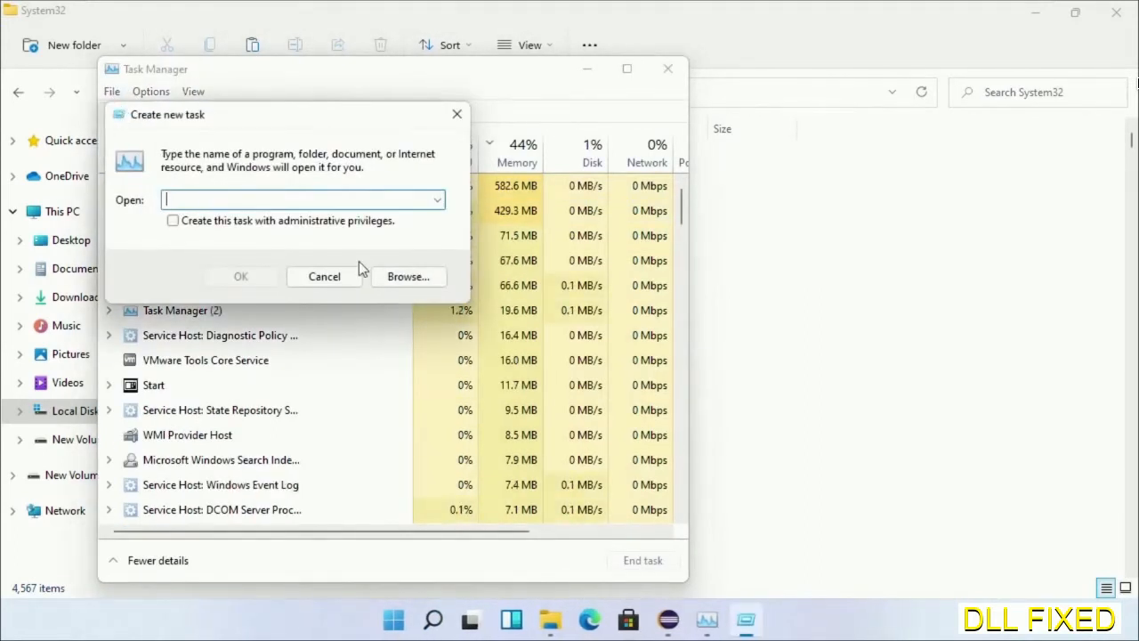
click(407, 276)
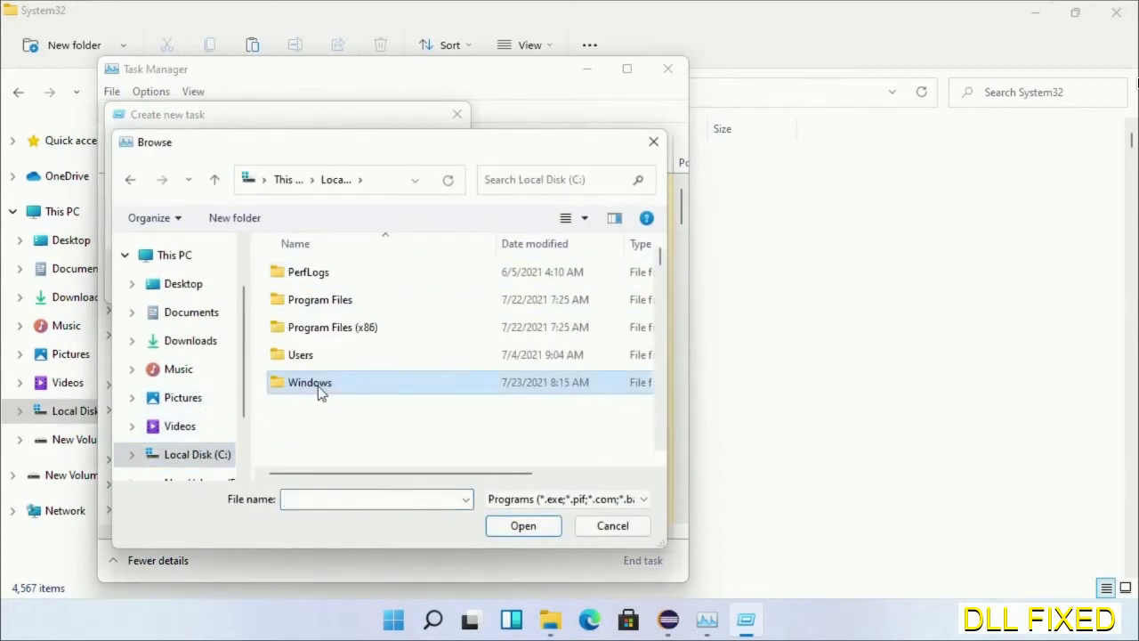
- Choose C:\Windows\System32\cmd.exe and launch it with administrative privileges
double_click(310, 382)
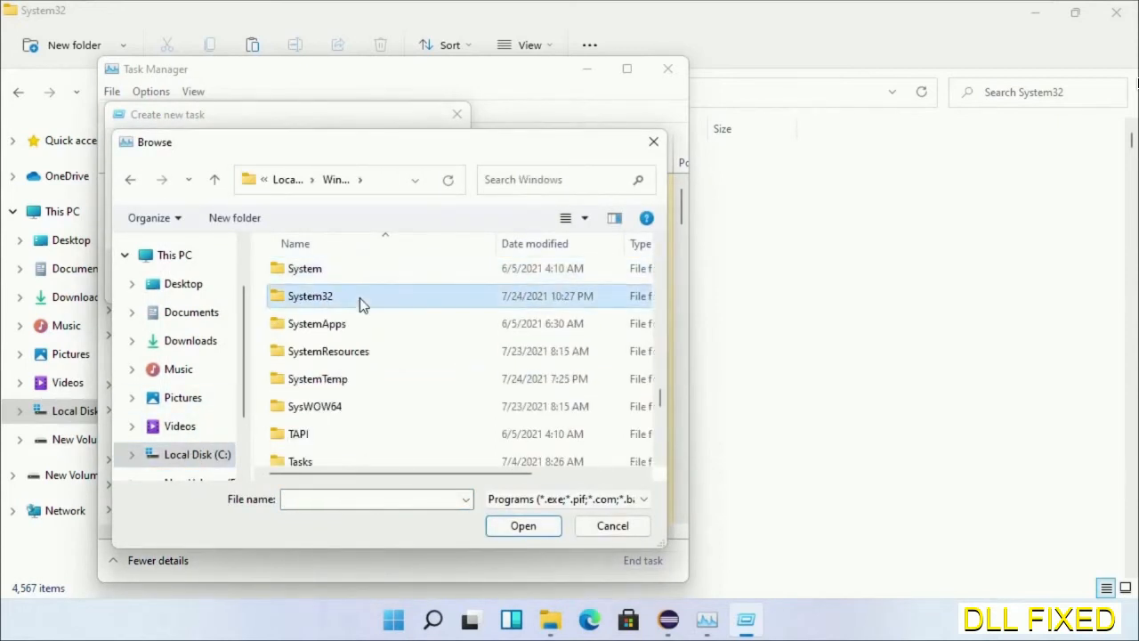
double_click(310, 295)
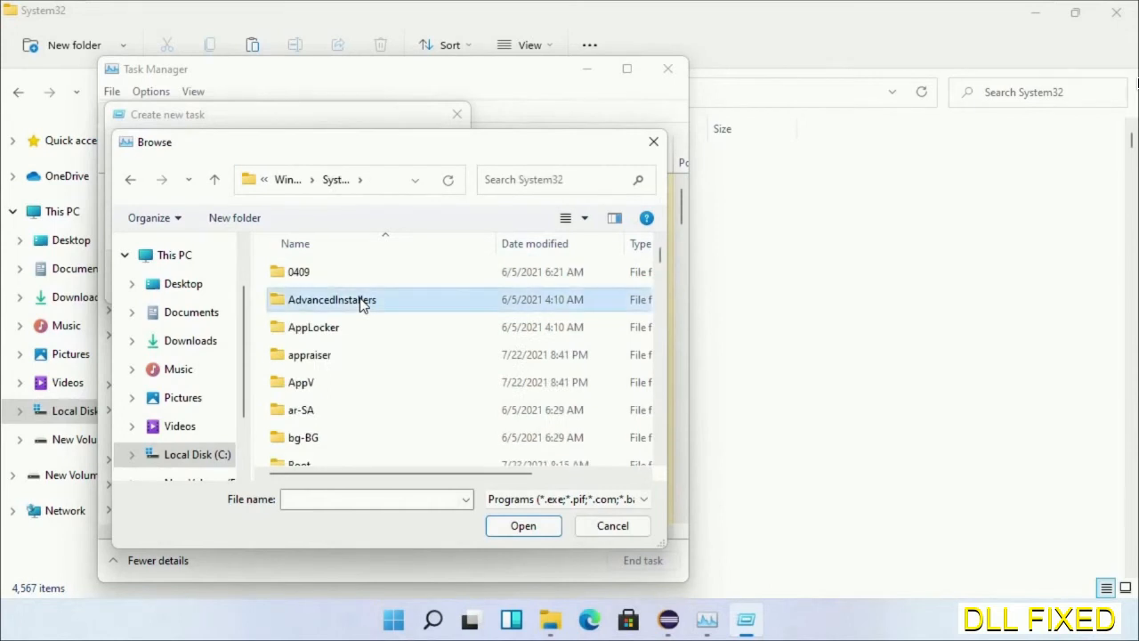
scroll(down, 3)
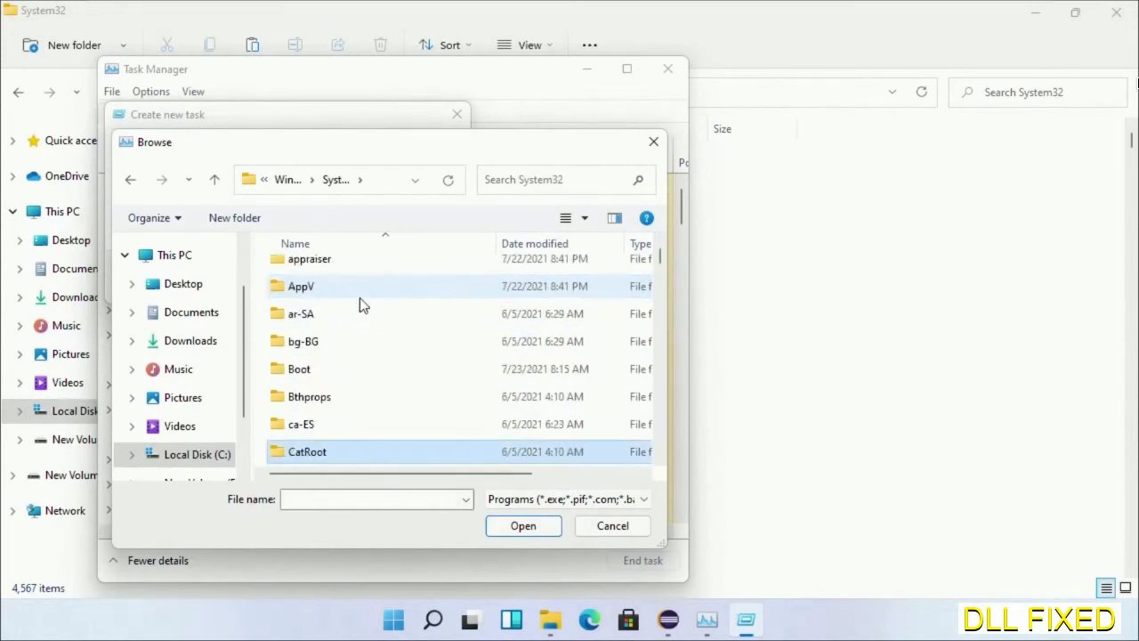
scroll(down, 3)
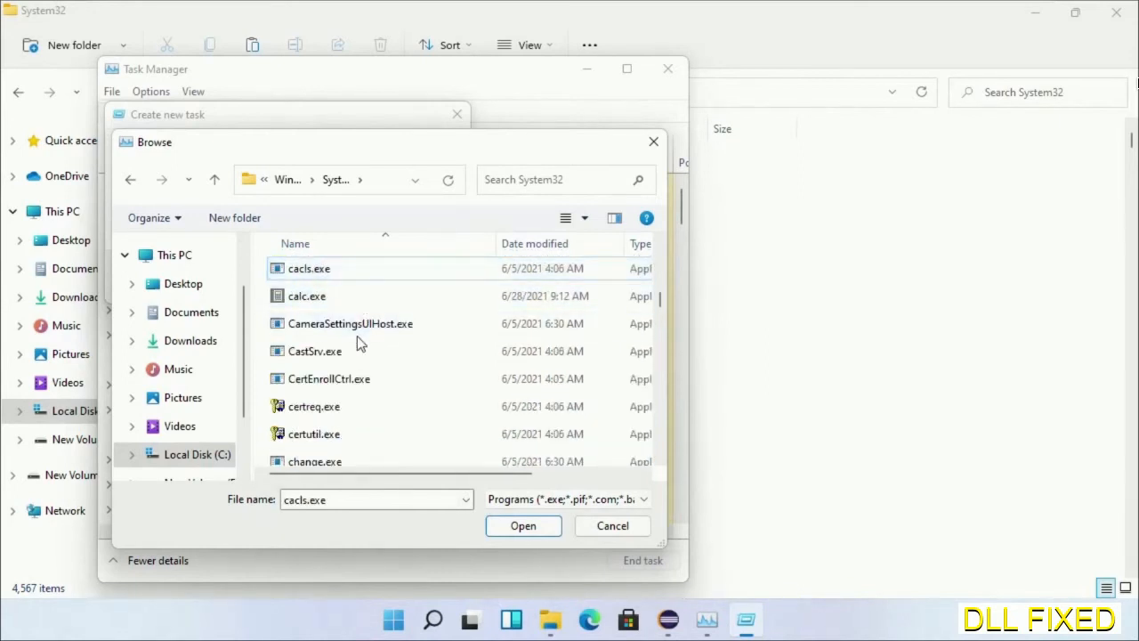
text(cmd.exe)
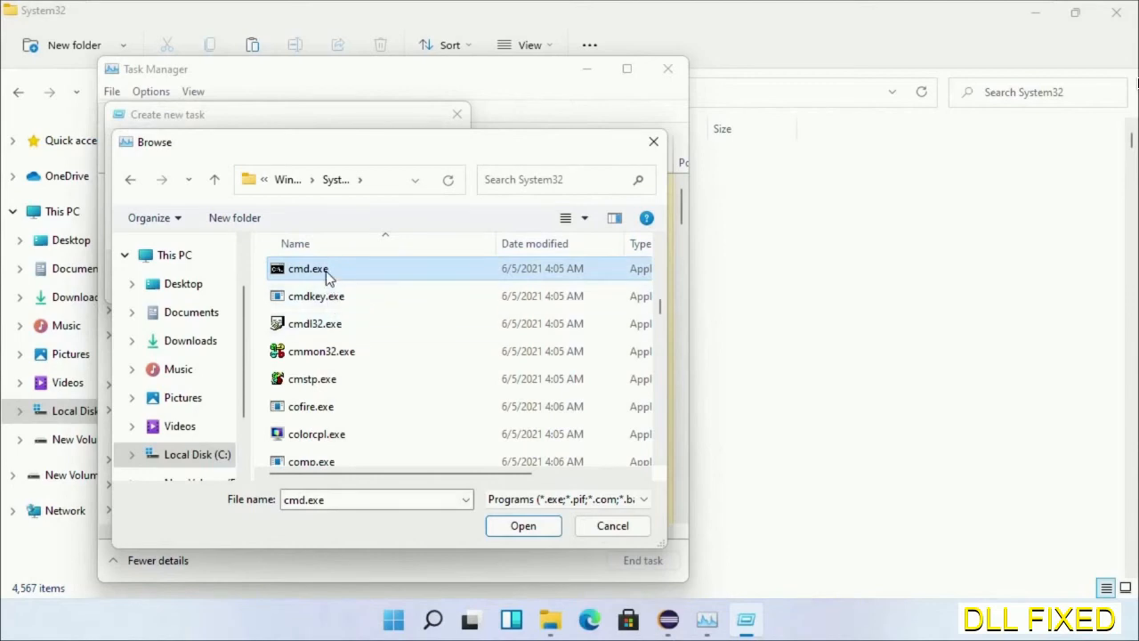
click(523, 525)
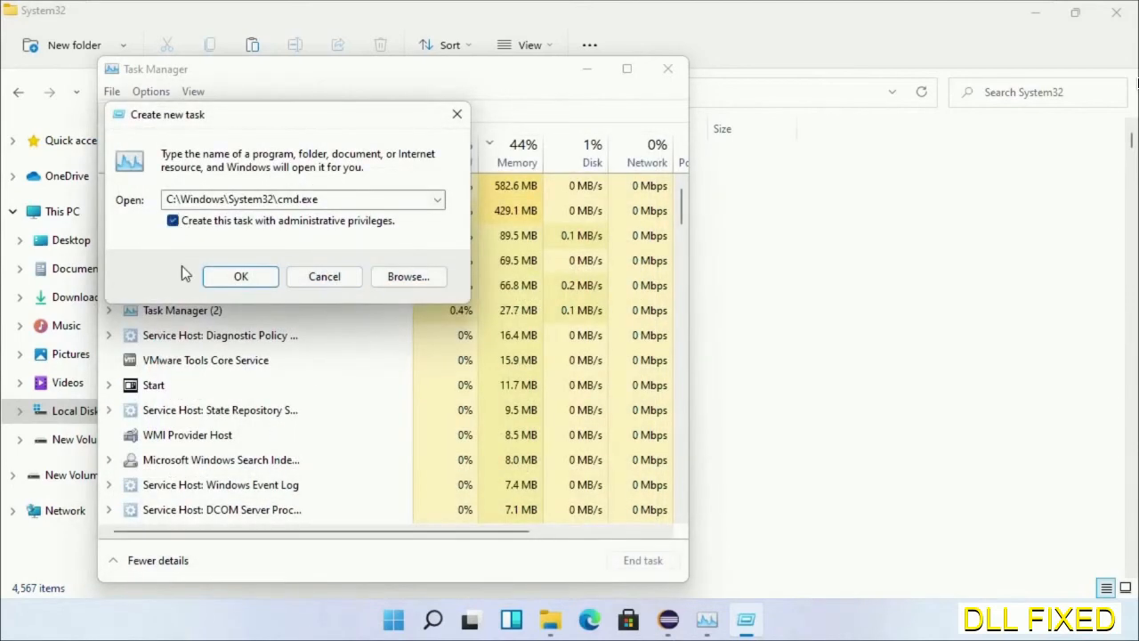
click(240, 276)
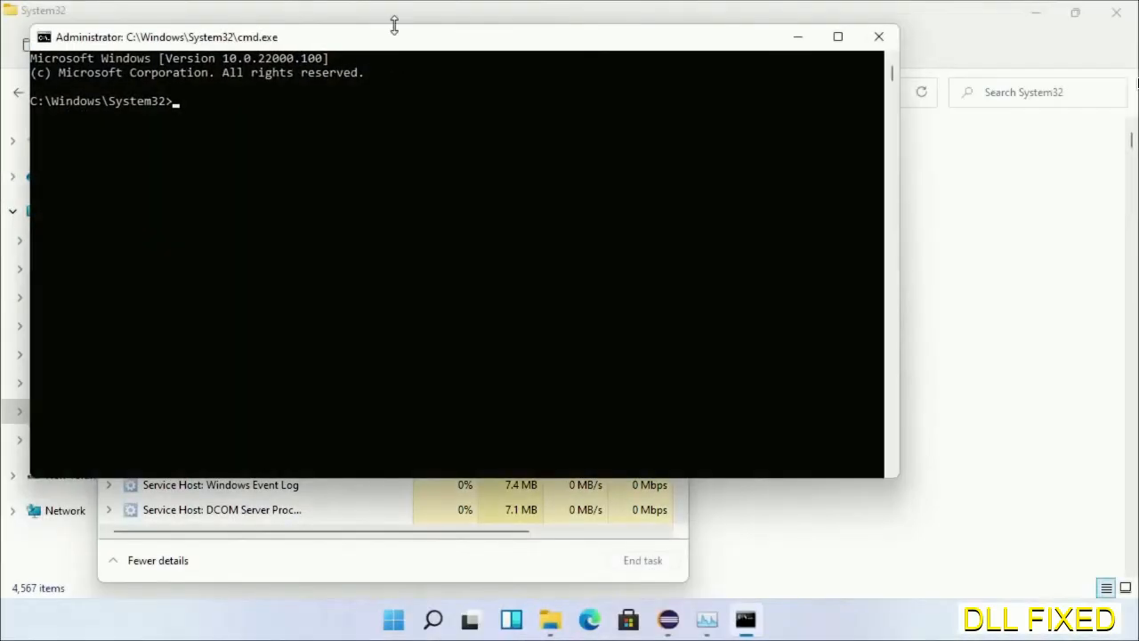
- Run chkdsk c: /f /r and answer Y to schedule the check at next restart
click(837, 36)
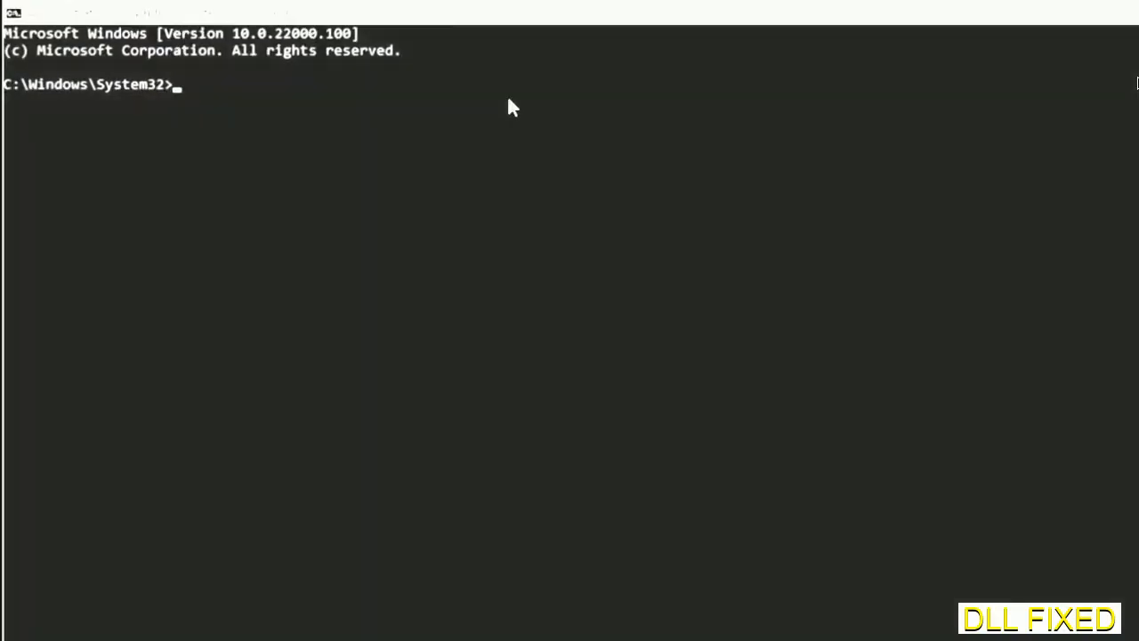
text(chkdsk c /f /r)
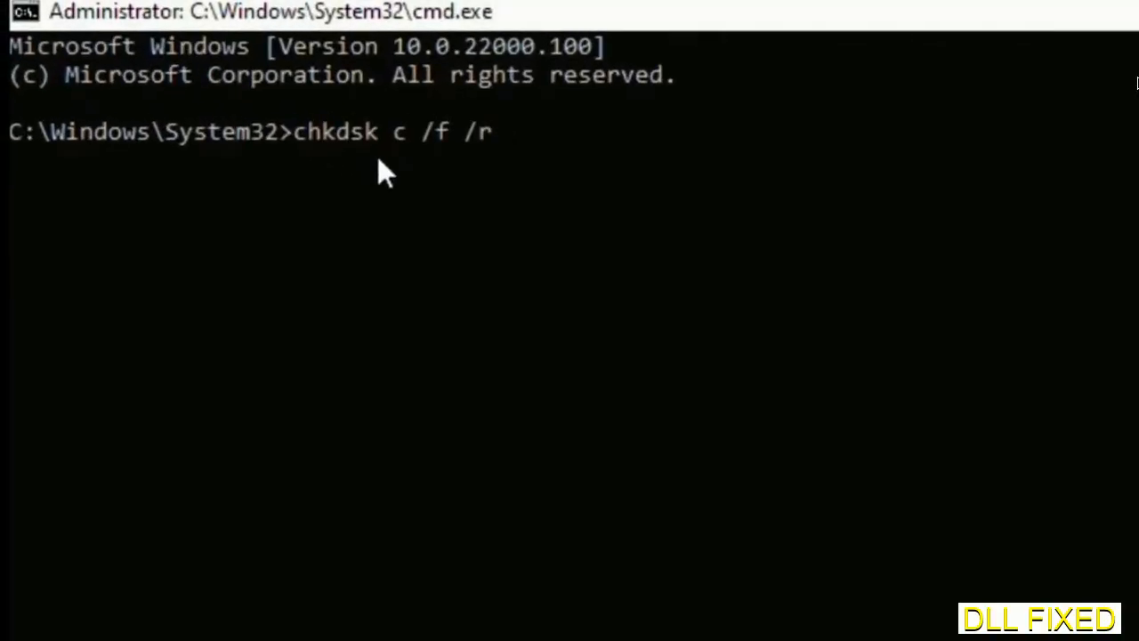
text(:)
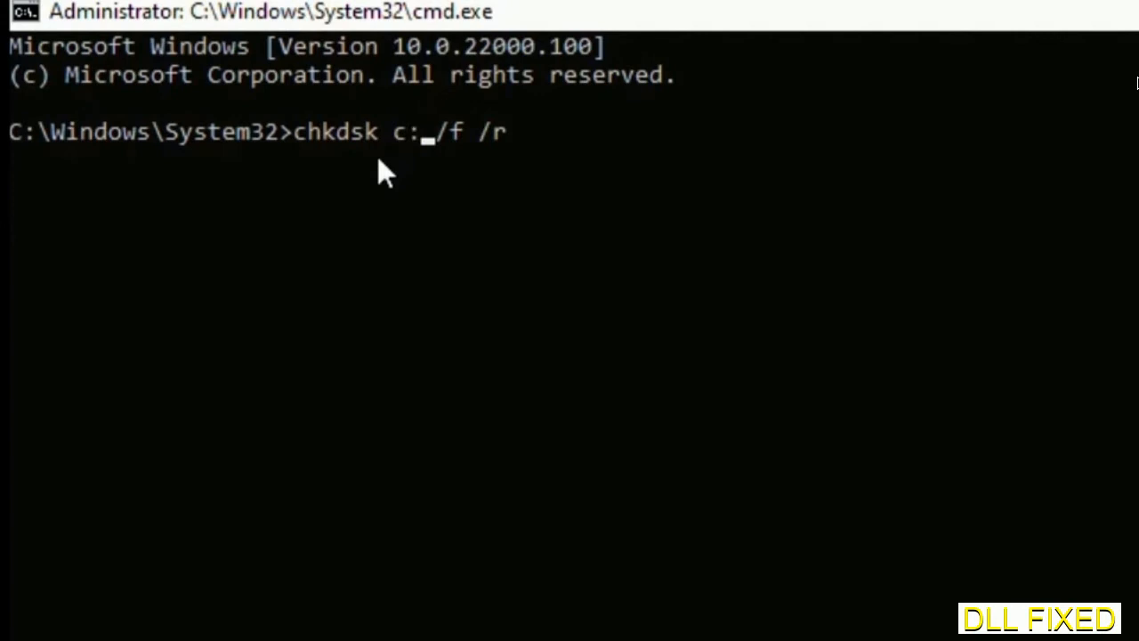
key(enter)
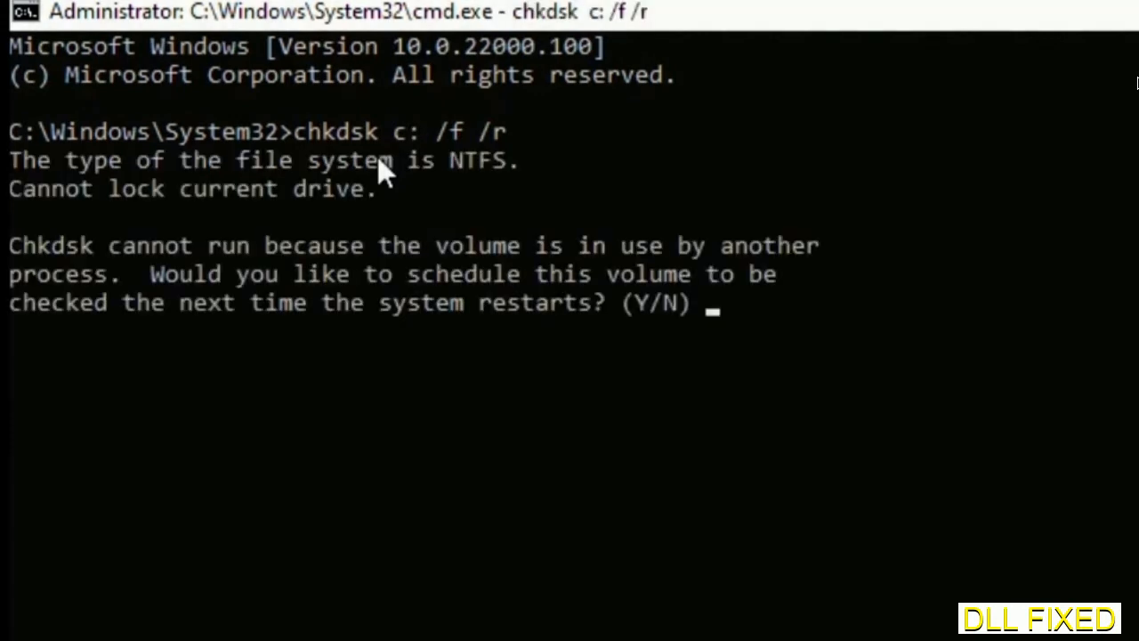
text(Y)
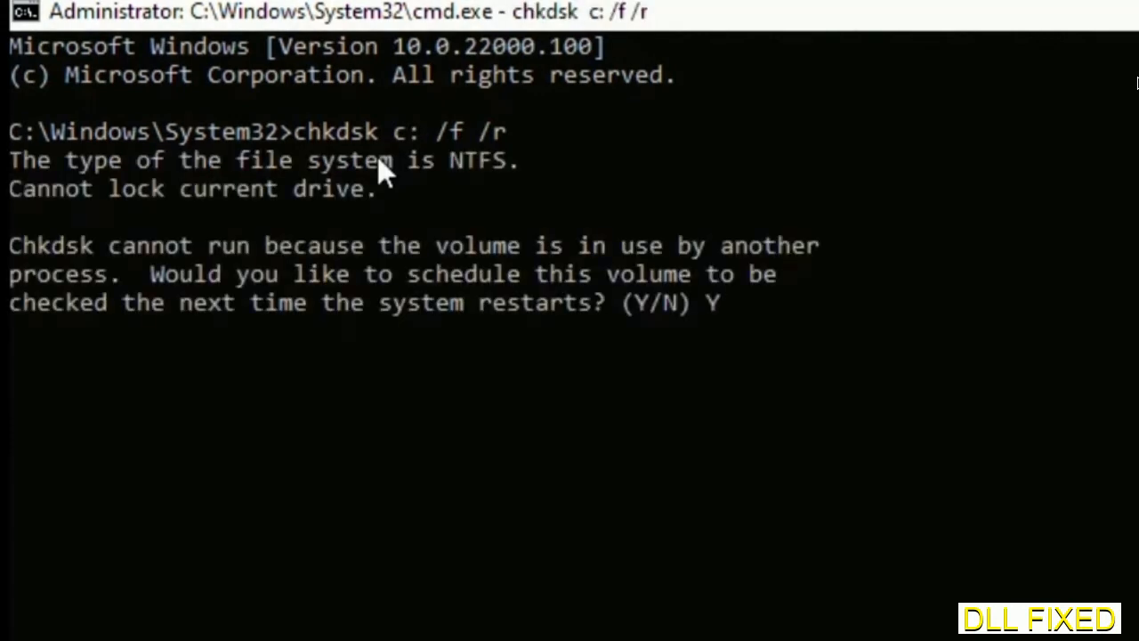
key(enter)
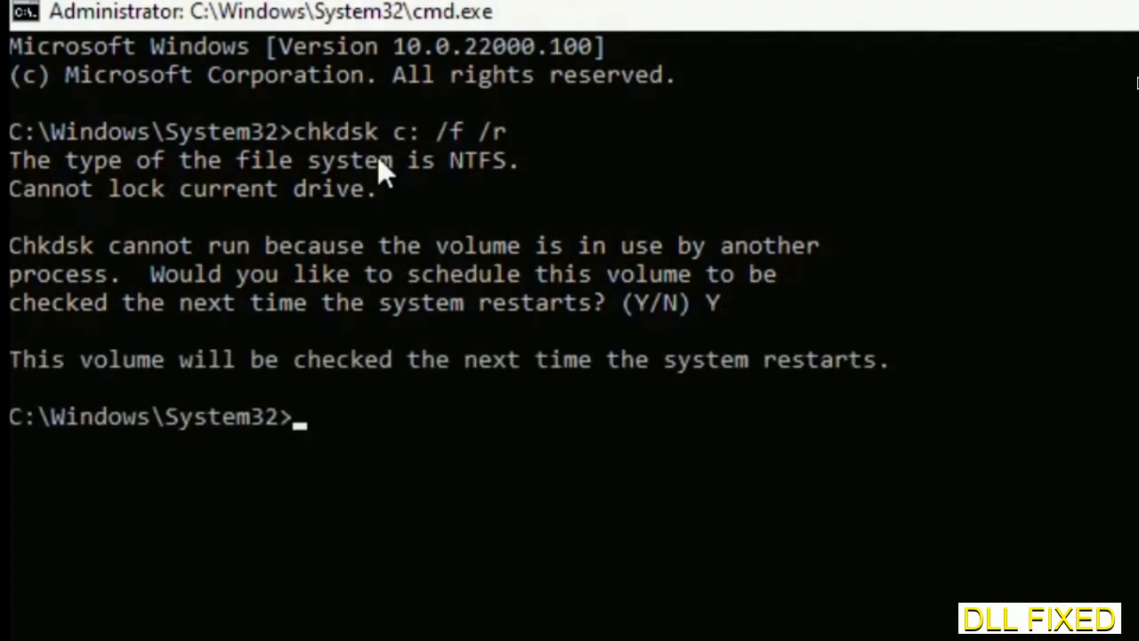
- Enter the sfc /scannow command to start a system file scan
scroll(down, 3)
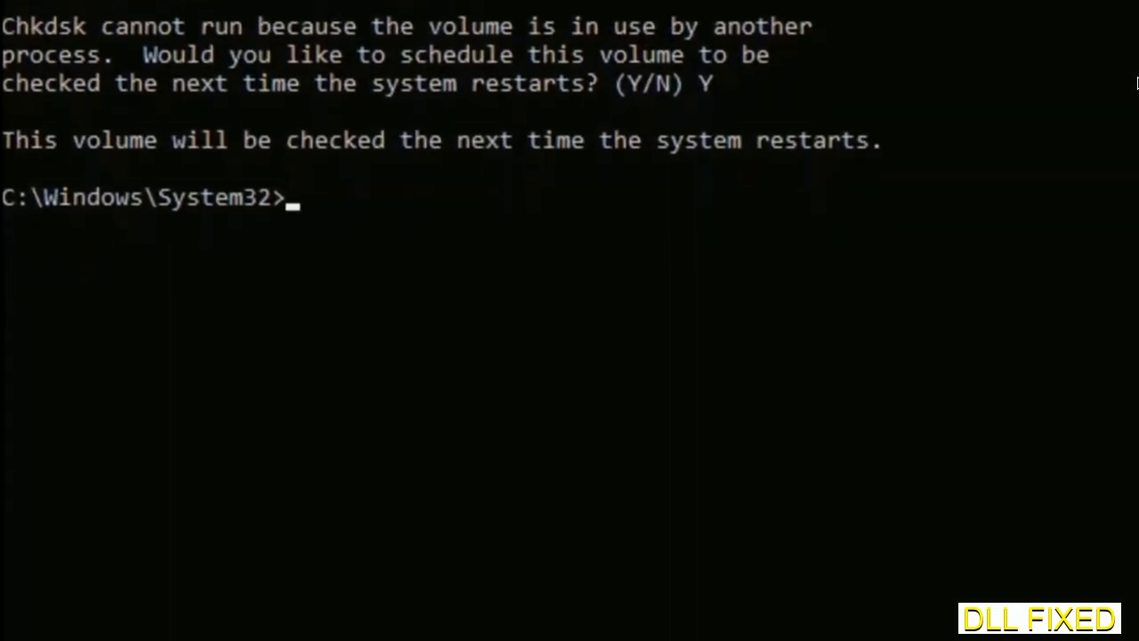
text(sfc)
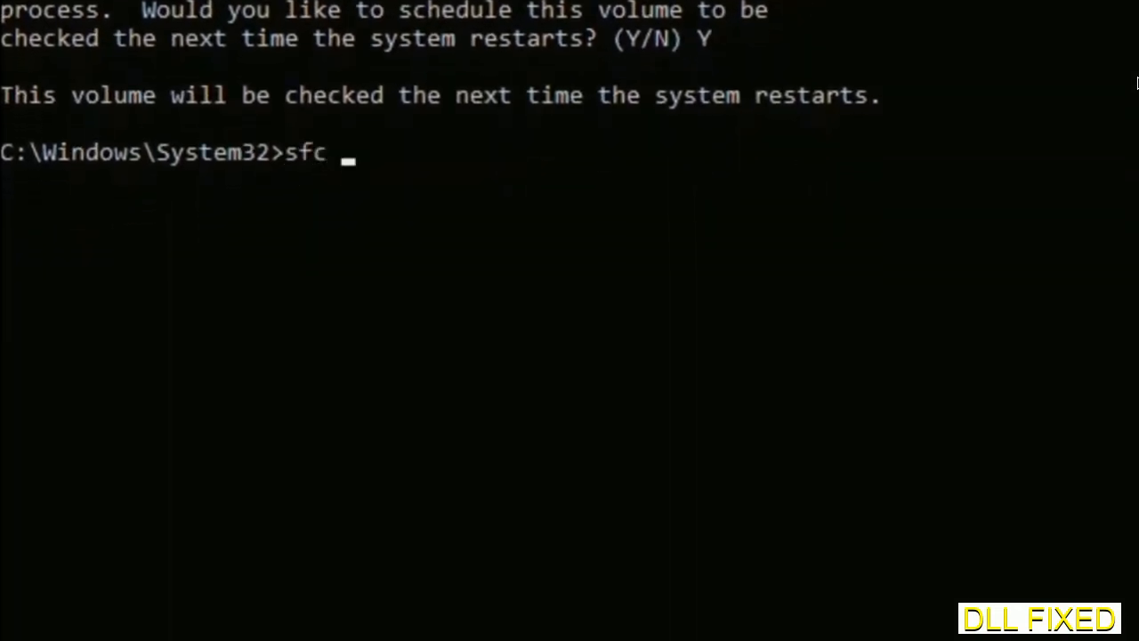
text(/scanno)
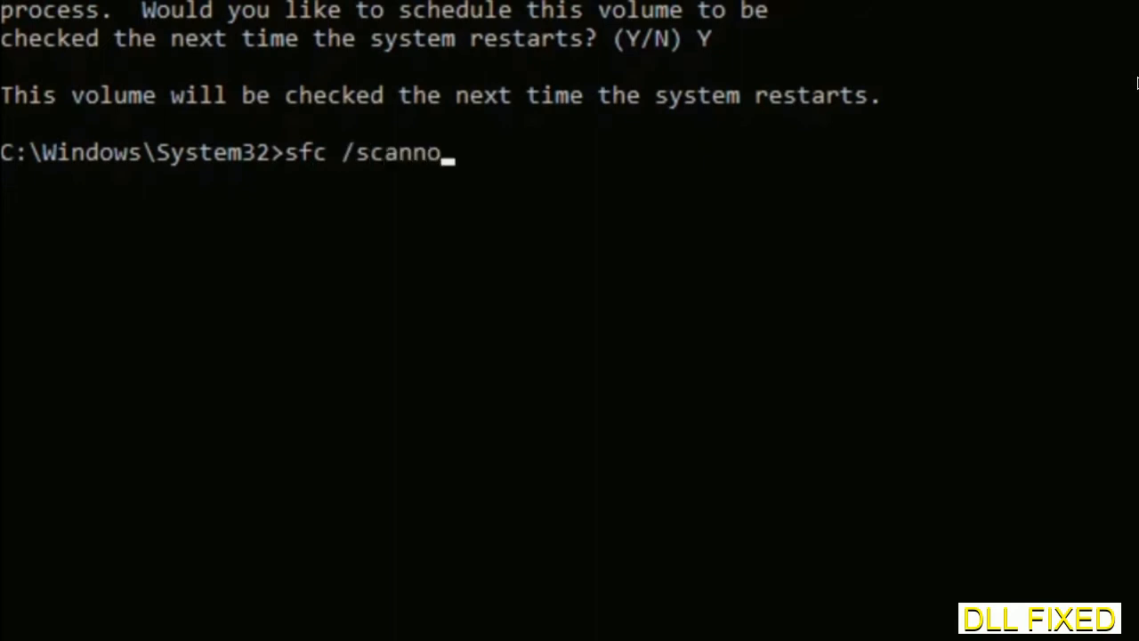
text(w)
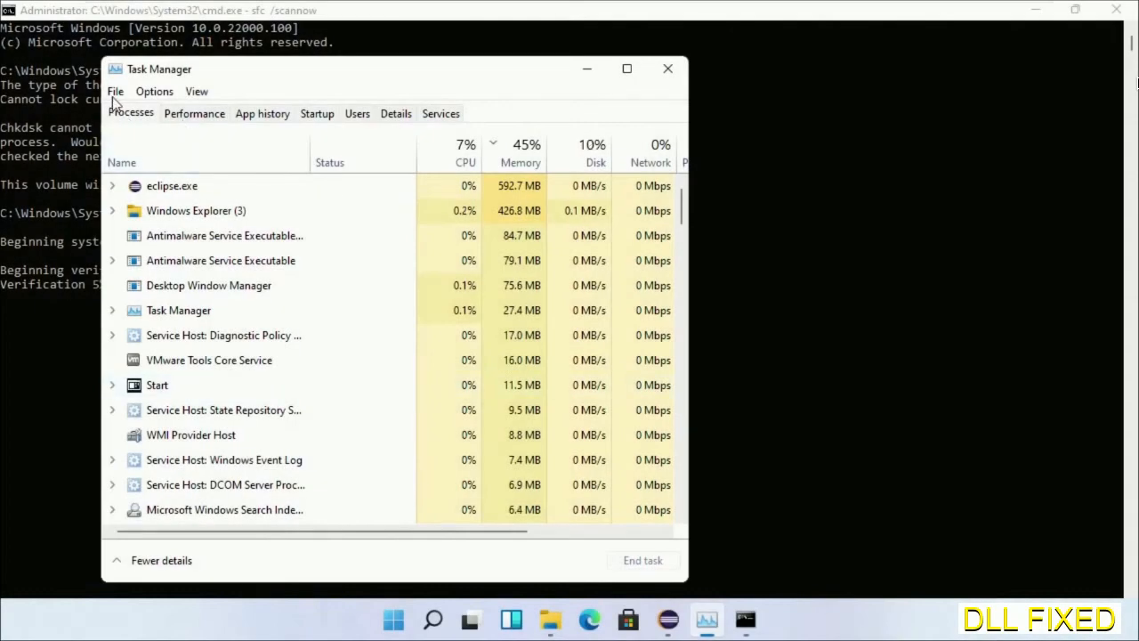
- Launch a second administrator cmd.exe from Task Manager's Run new task dialog
click(115, 91)
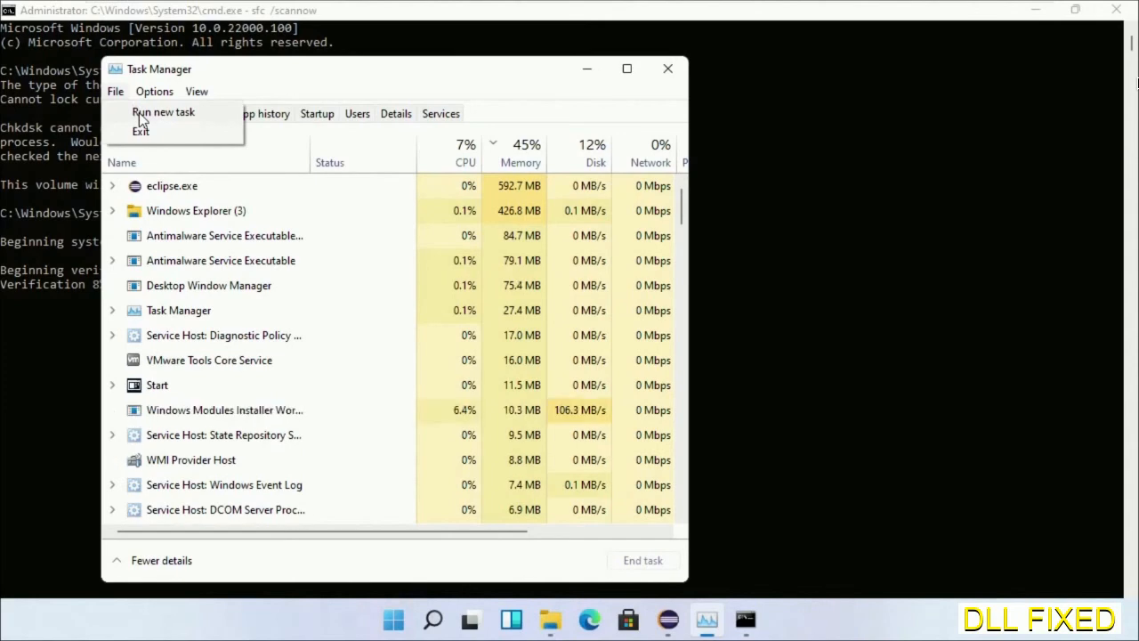
click(163, 111)
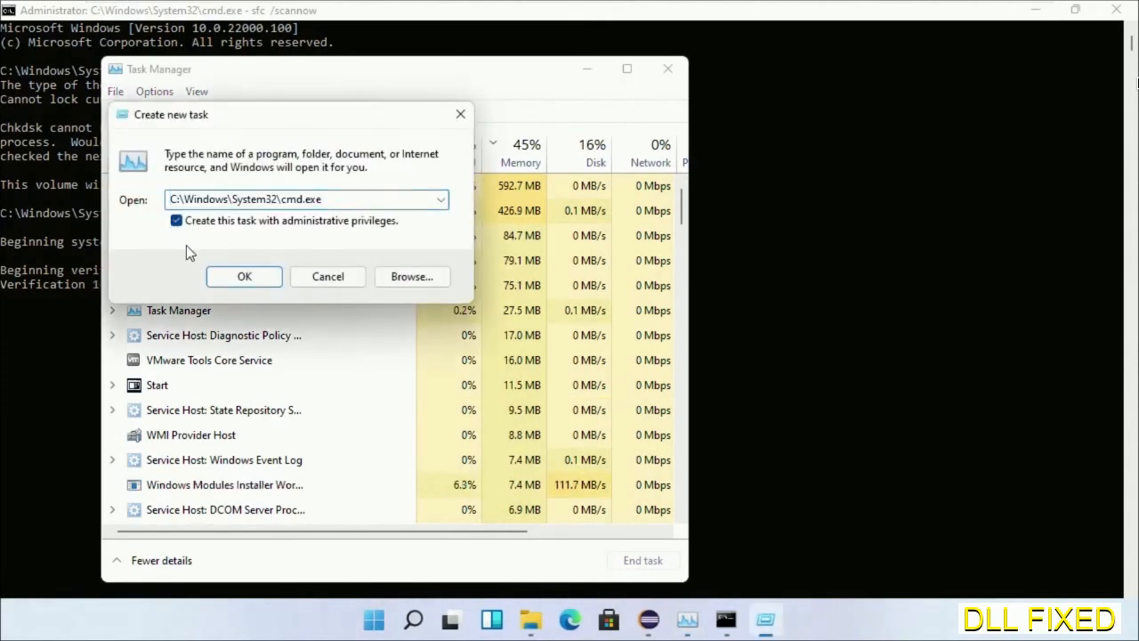
click(244, 275)
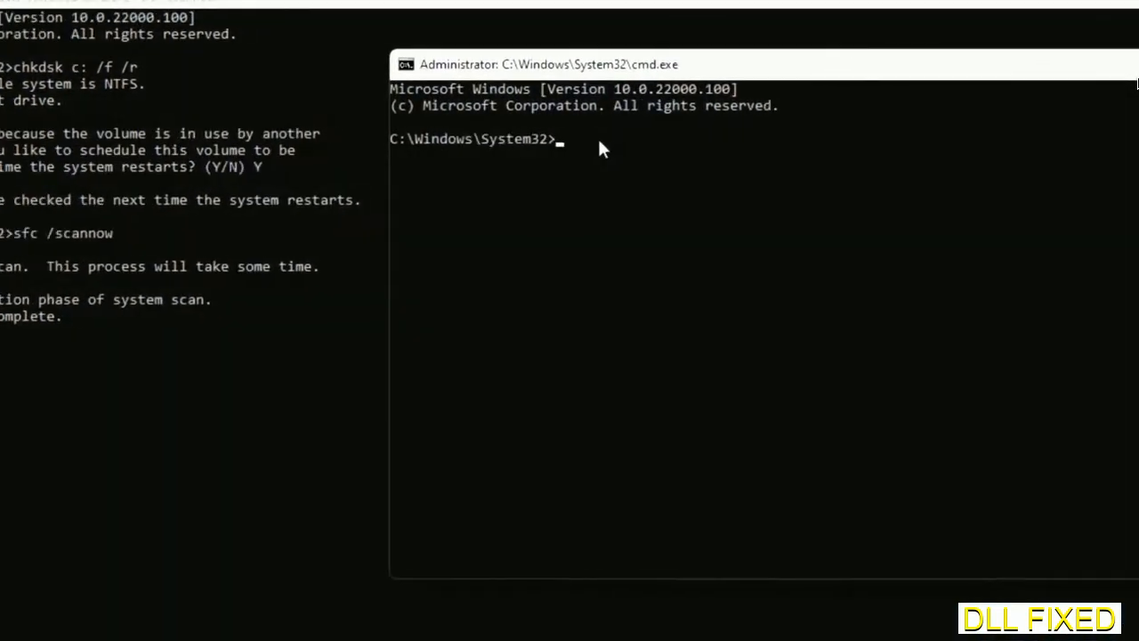
- Type regsvr32 "C:\Windows\System32\myMissingDllFile.dll" and select the placeholder file name for replacement
text(regsvr32 "C:\Windows\System32\myMissingDllFile.dll")
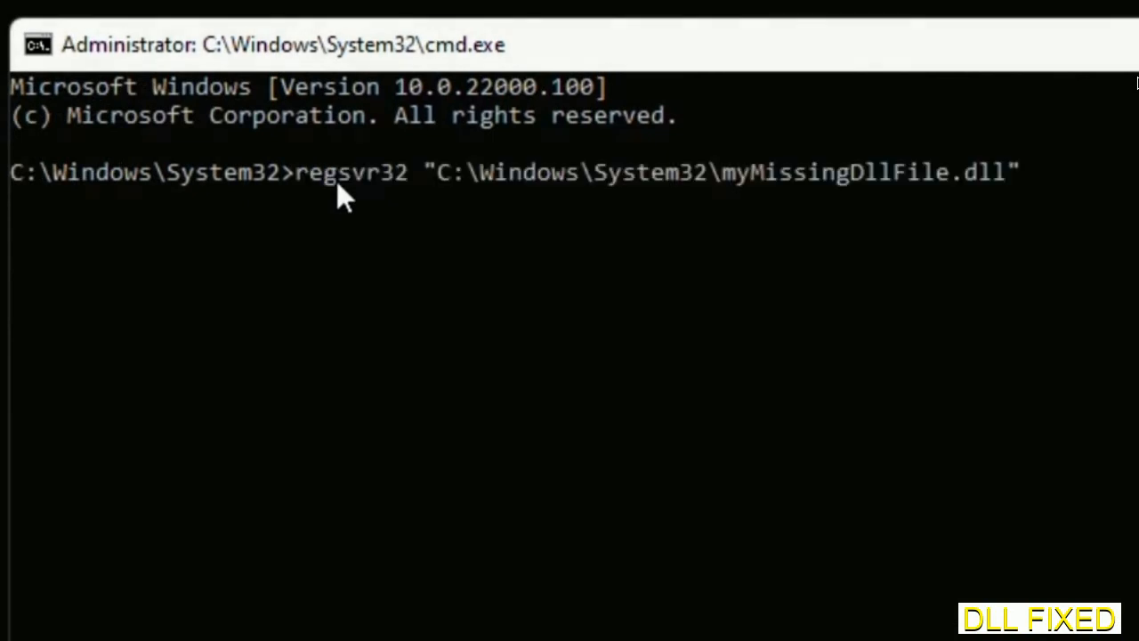
mouse_move(729, 196)
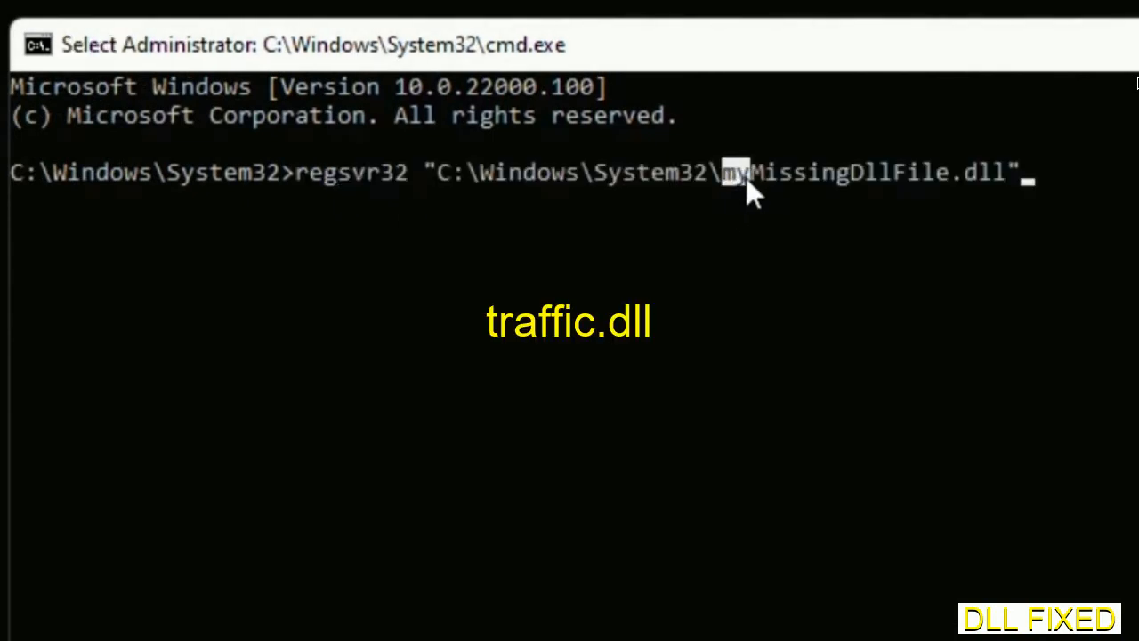
drag(730, 173, 1005, 173)
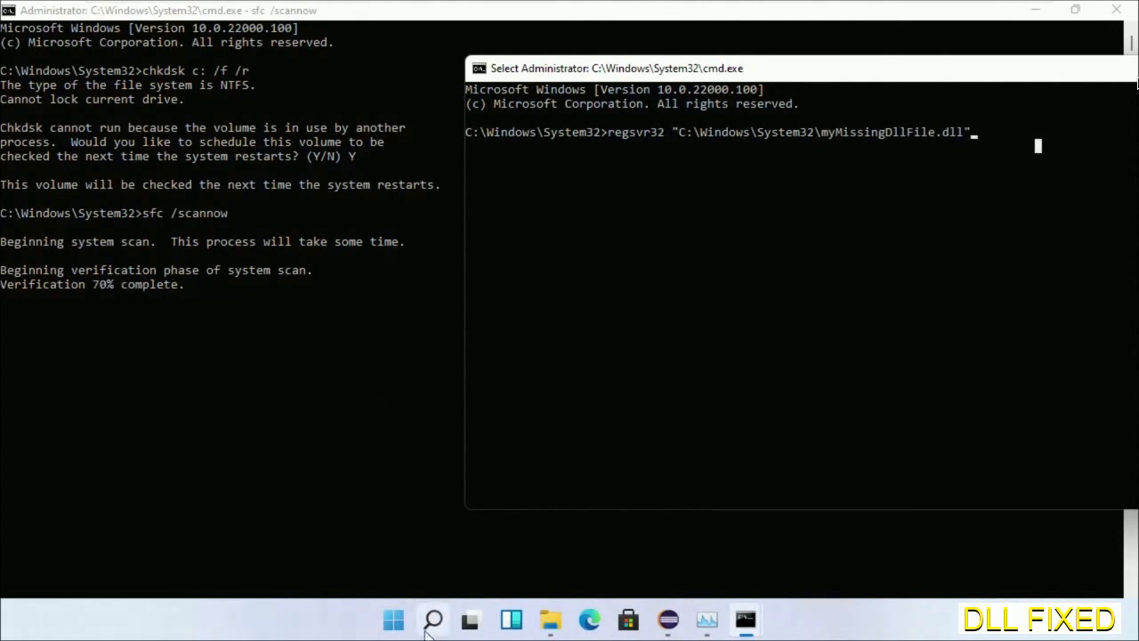
- Show the Start menu power options (Sleep, Shut down, Restart) to prepare a restart
click(433, 619)
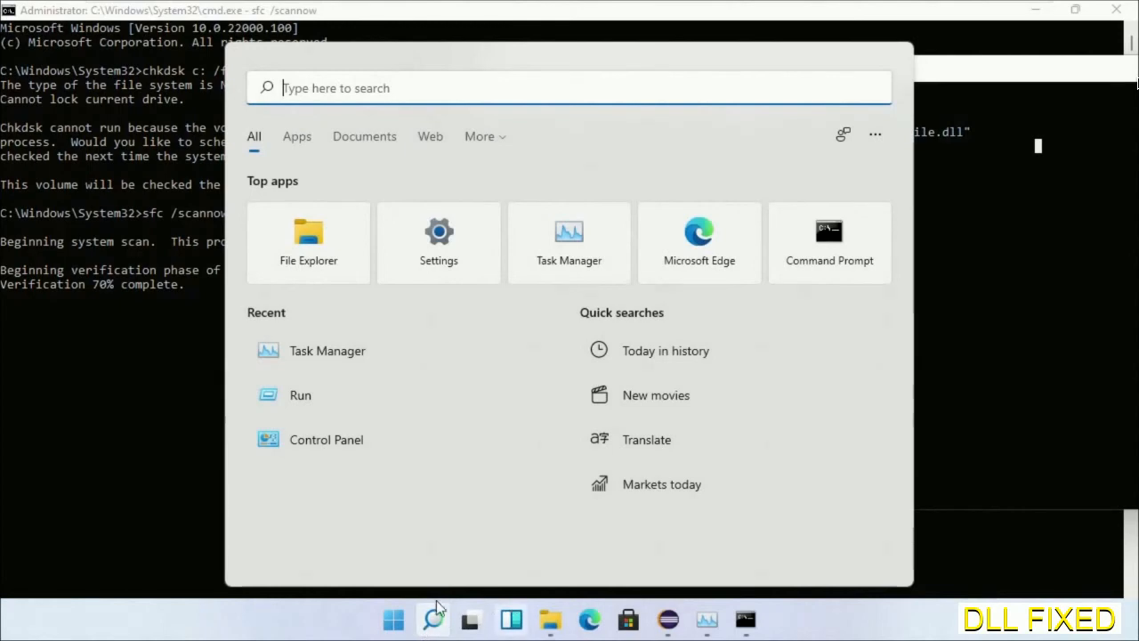
click(791, 558)
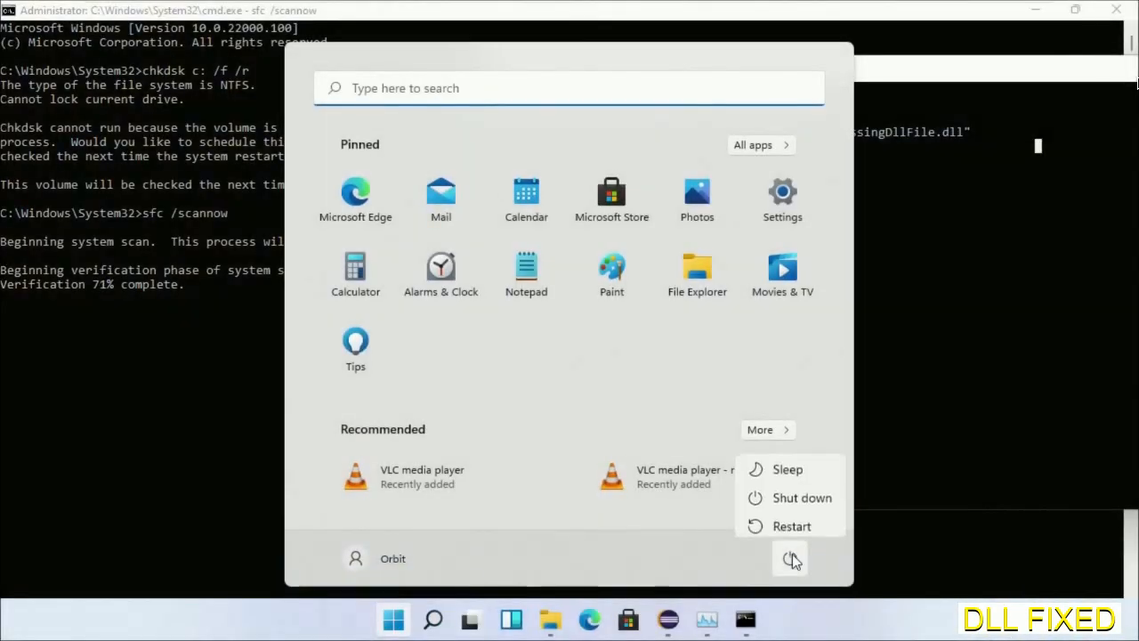